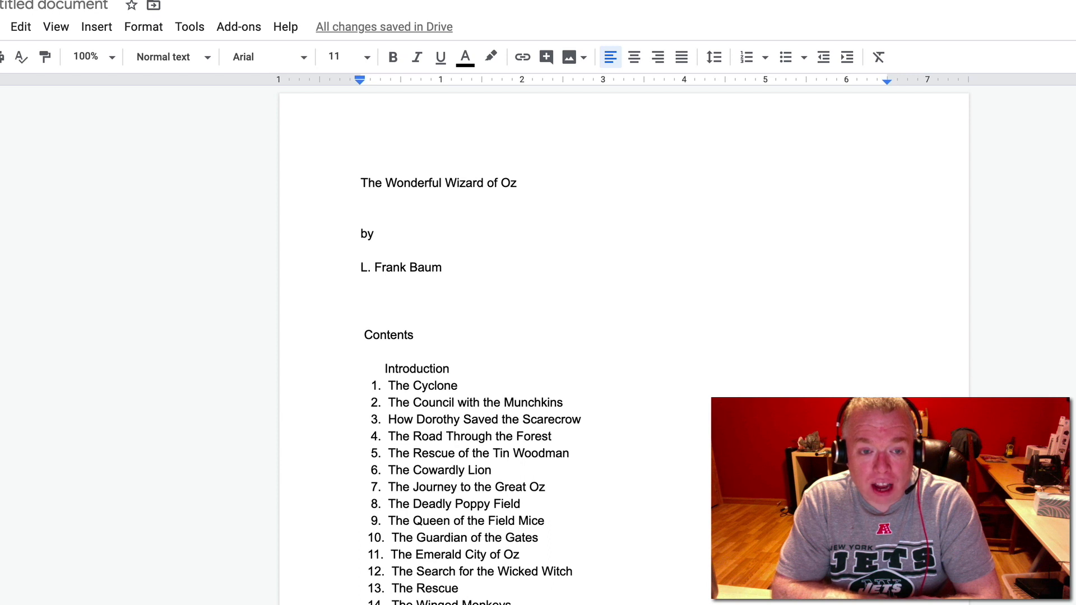
{"action": "mouse_move", "coordinate": [430, 95]}
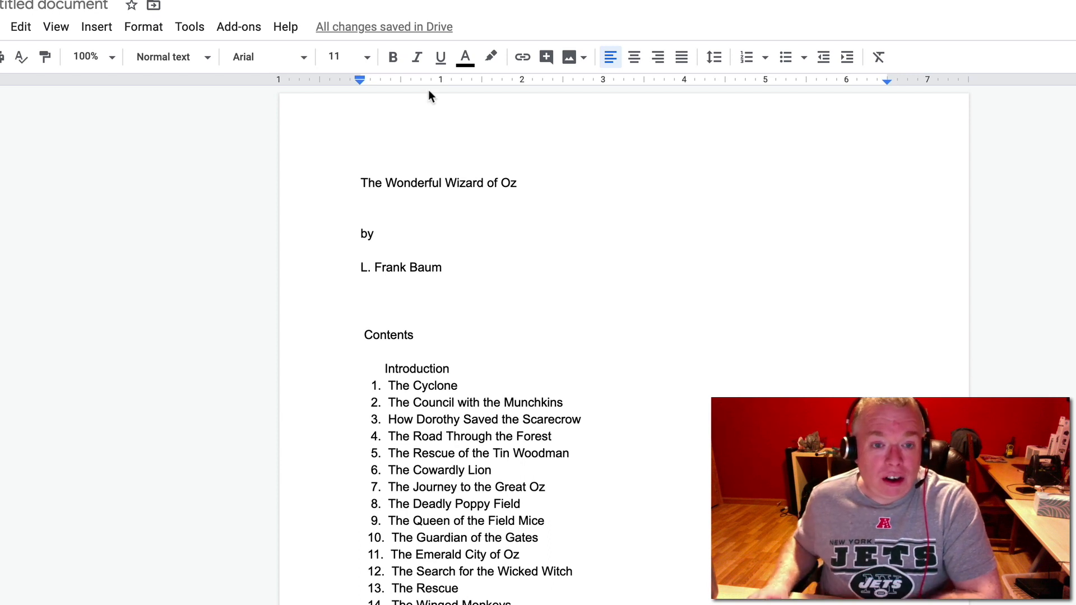
{"action": "mouse_move", "coordinate": [489, 195]}
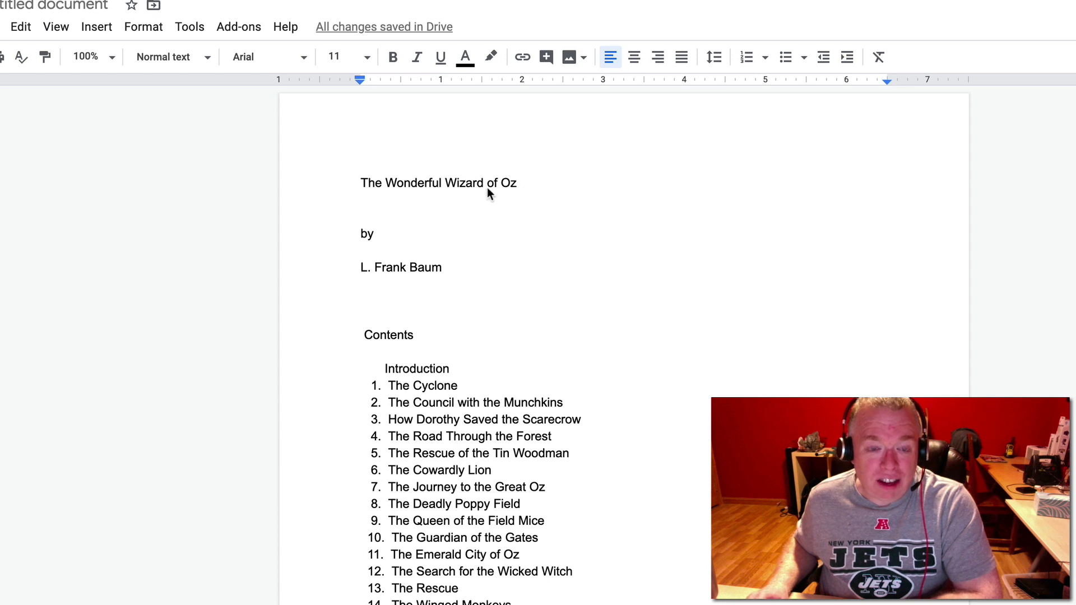
Apply the Title style to 'The Wonderful Wizard of Oz' line, enlarging it to 26 pt.
{"action": "double_click", "coordinate": [439, 183]}
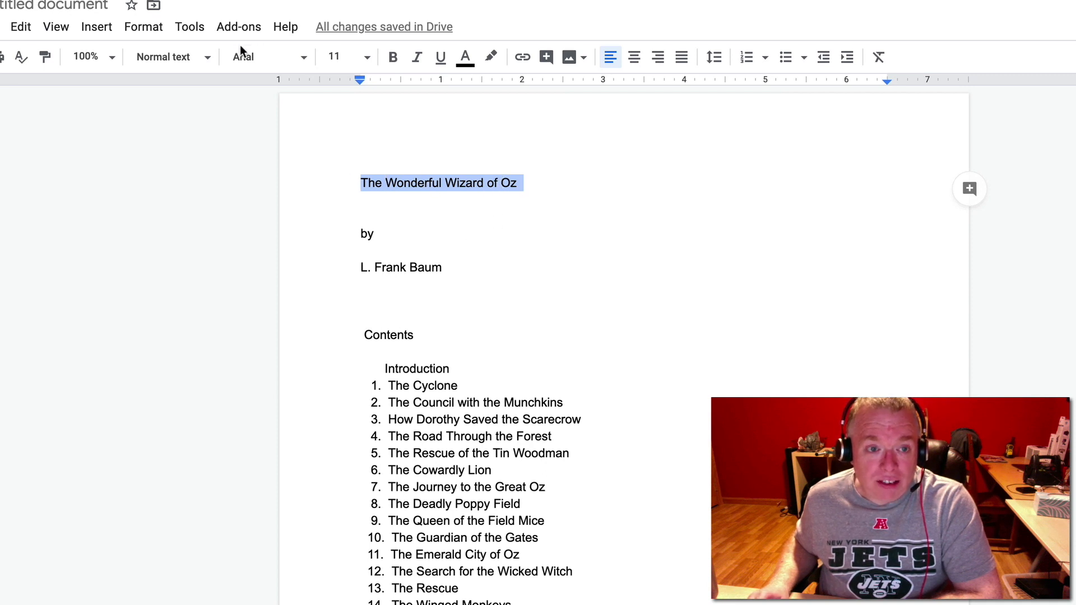
{"action": "mouse_move", "coordinate": [163, 56]}
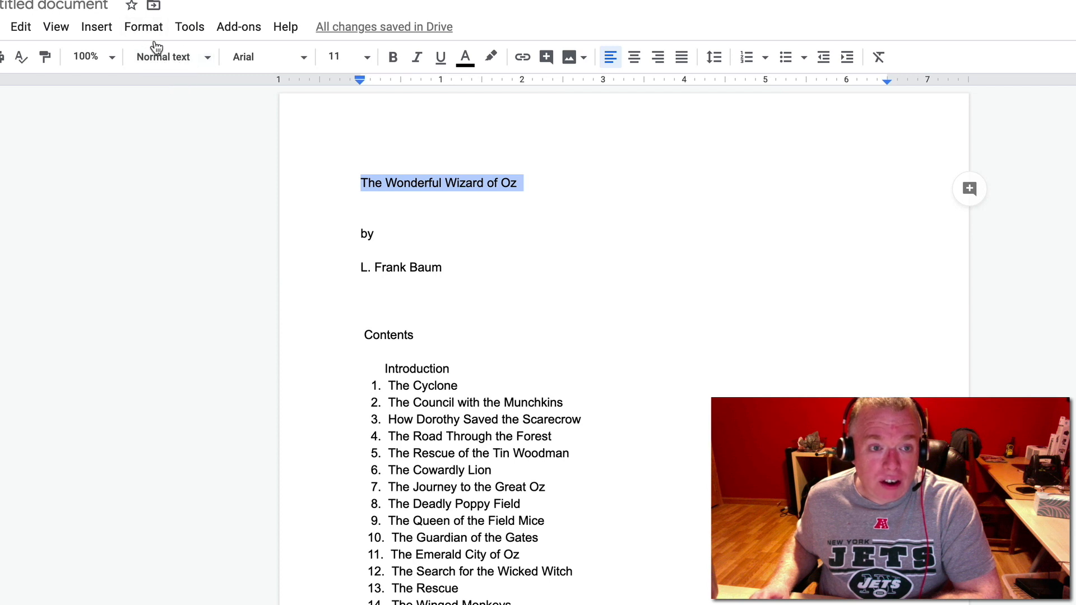
{"action": "left_click", "coordinate": [163, 56]}
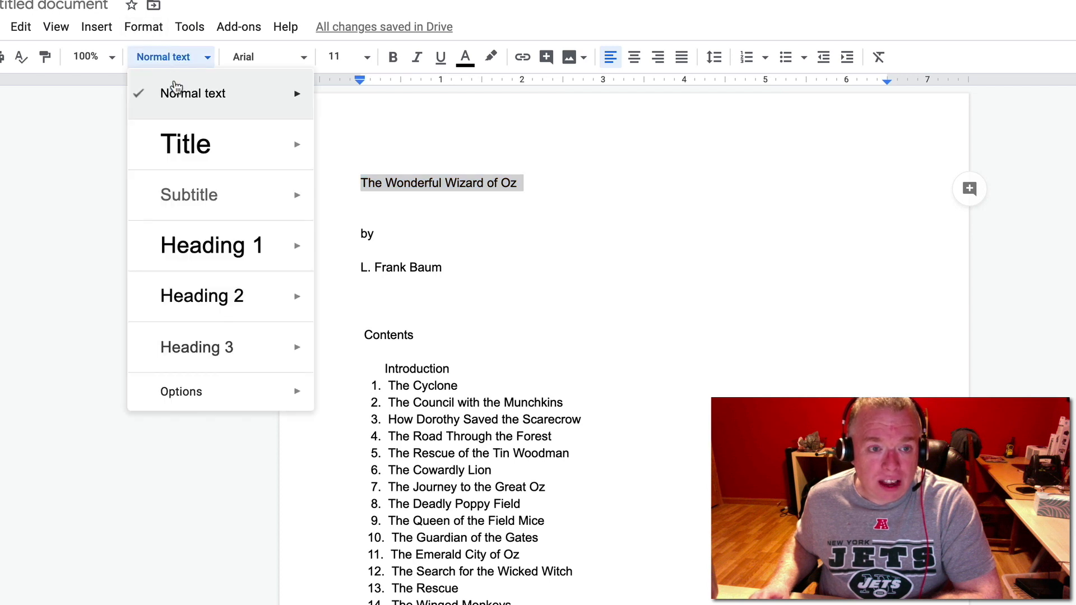
{"action": "mouse_move", "coordinate": [185, 144]}
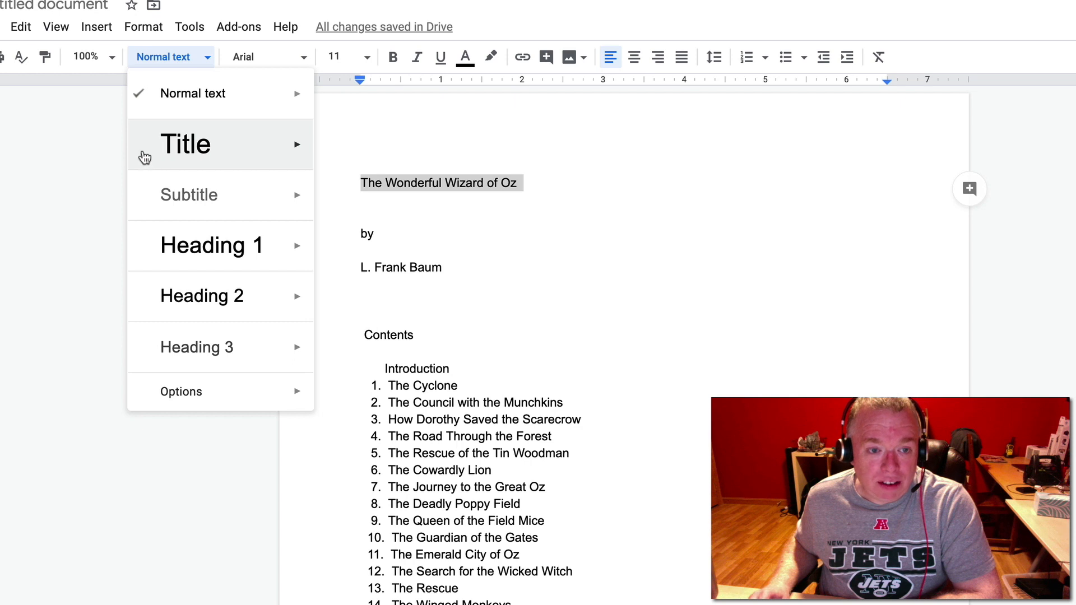
{"action": "left_click", "coordinate": [185, 144]}
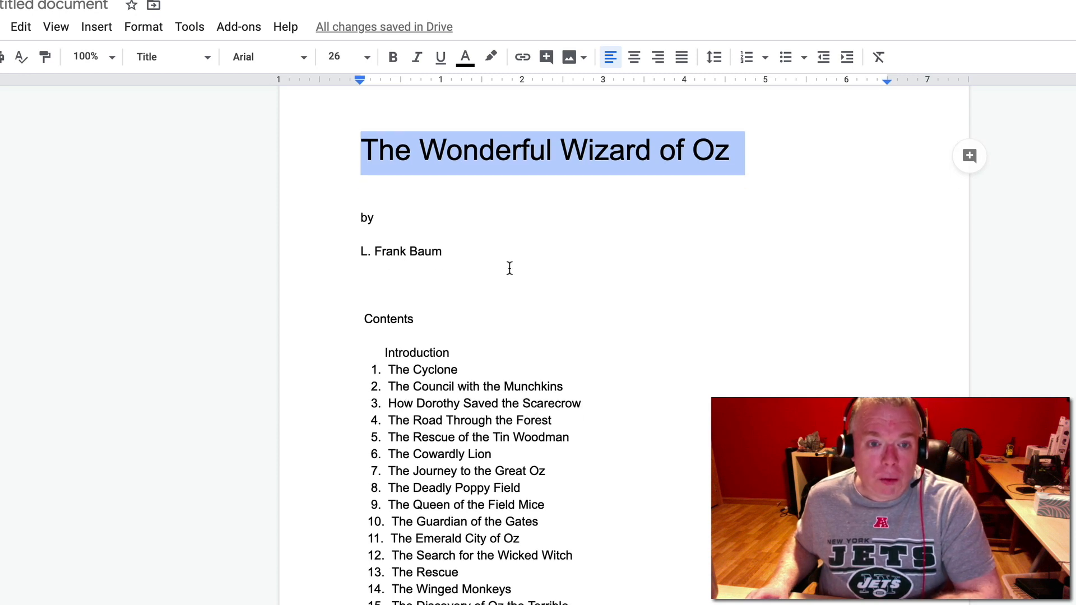
Format the '1. The Cyclone' and chapter 2 headings as Heading 1.
{"action": "scroll", "scroll_direction": "down", "scroll_amount": 3}
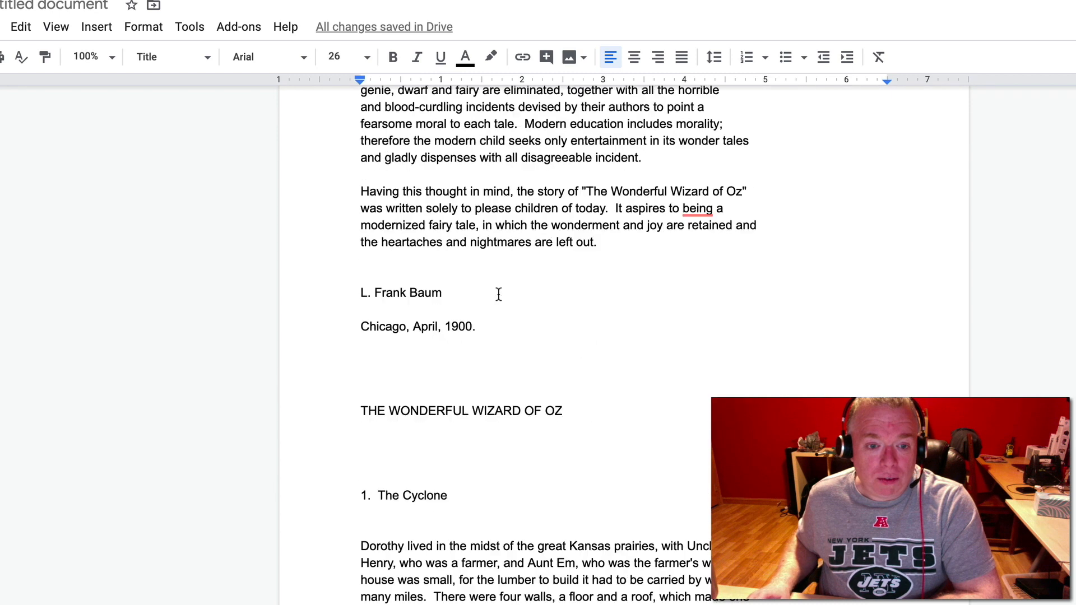
{"action": "scroll", "scroll_direction": "down", "scroll_amount": 3}
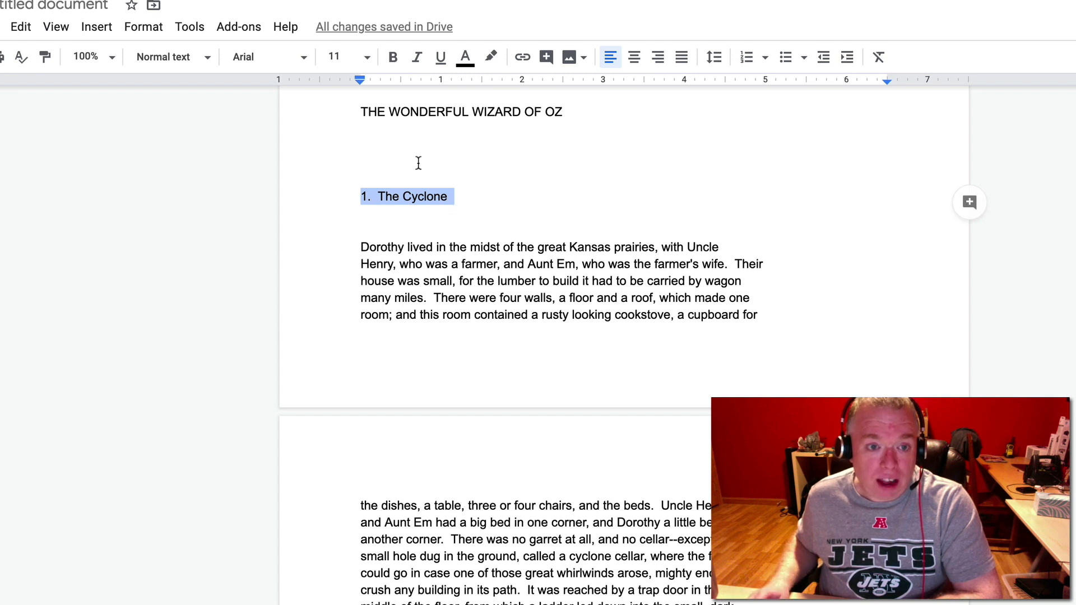
{"action": "mouse_move", "coordinate": [400, 202]}
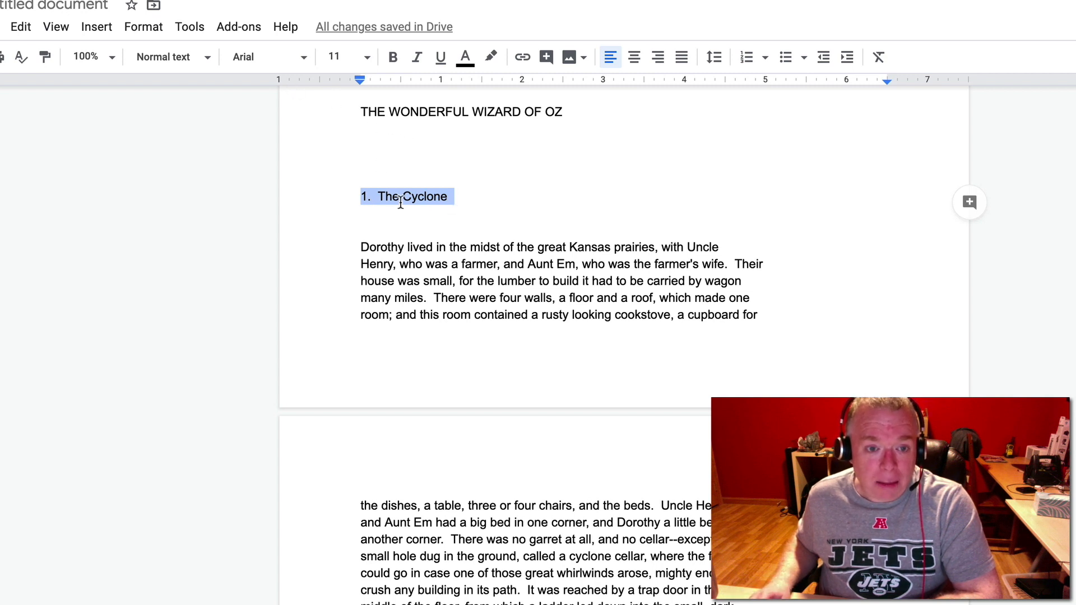
{"action": "left_click", "coordinate": [162, 56]}
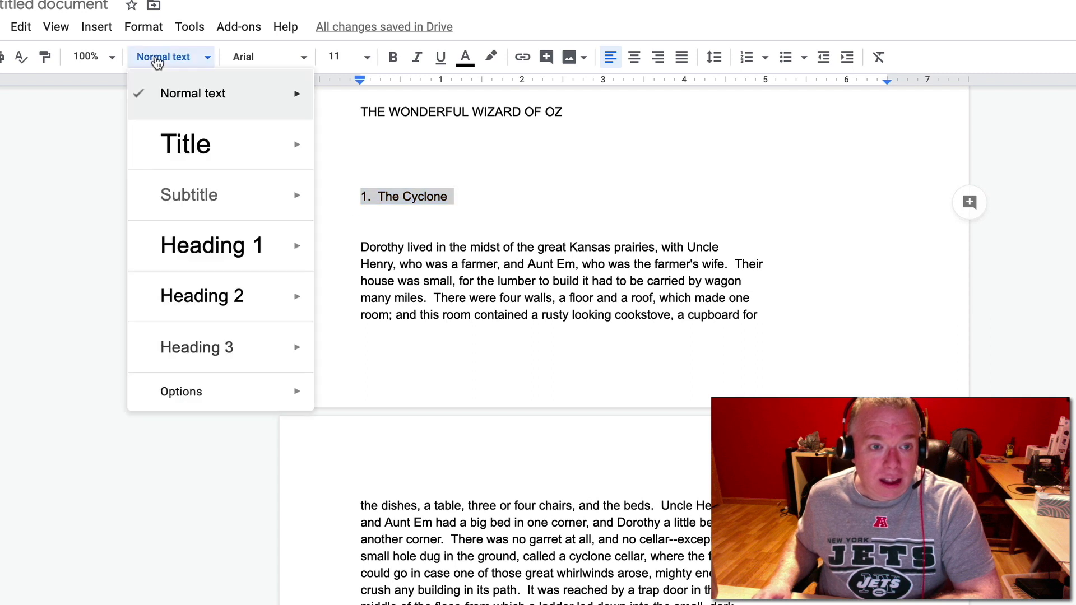
{"action": "mouse_move", "coordinate": [159, 80]}
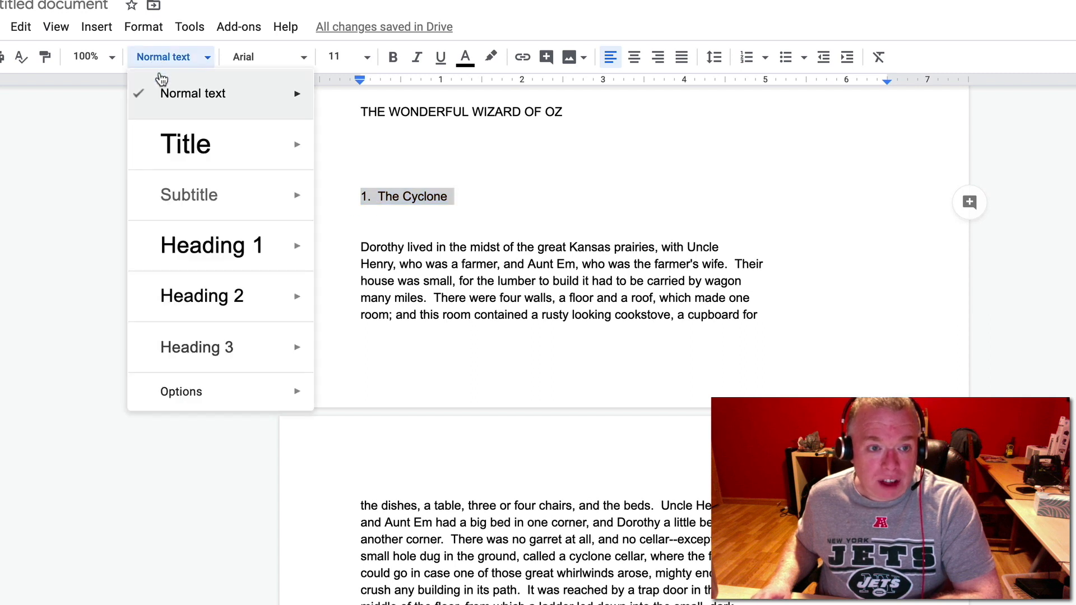
{"action": "left_click", "coordinate": [211, 246]}
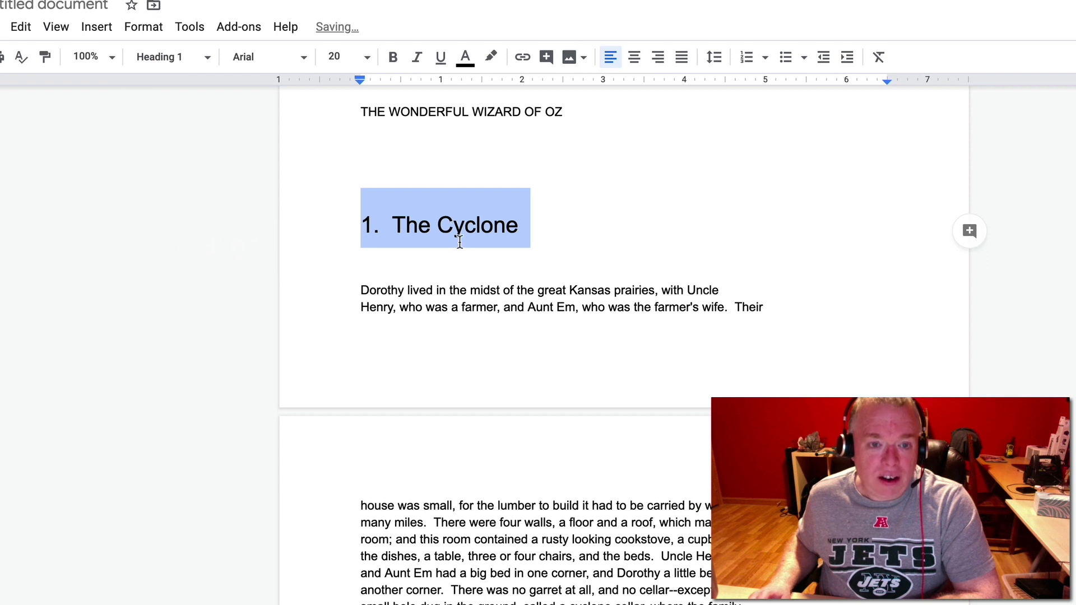
{"action": "scroll", "scroll_direction": "down", "scroll_amount": 3}
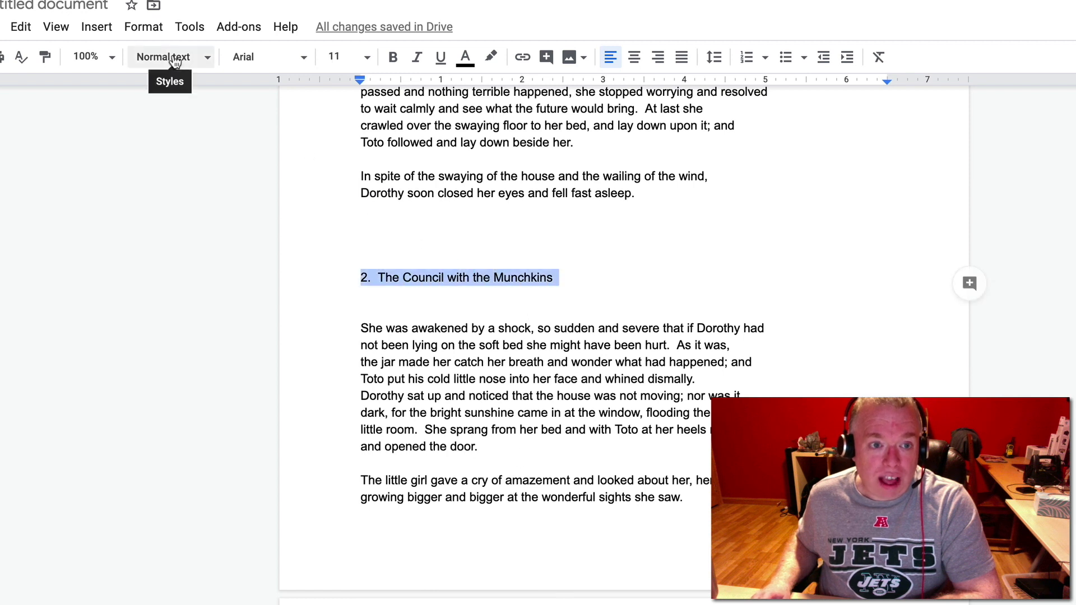
{"action": "left_click", "coordinate": [162, 56]}
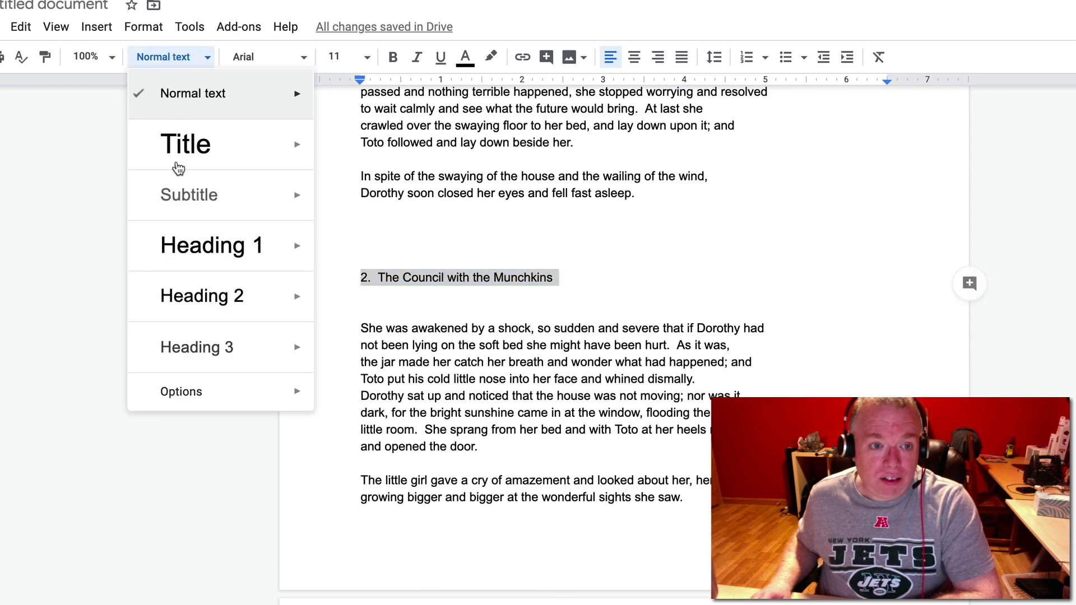
{"action": "left_click", "coordinate": [211, 245]}
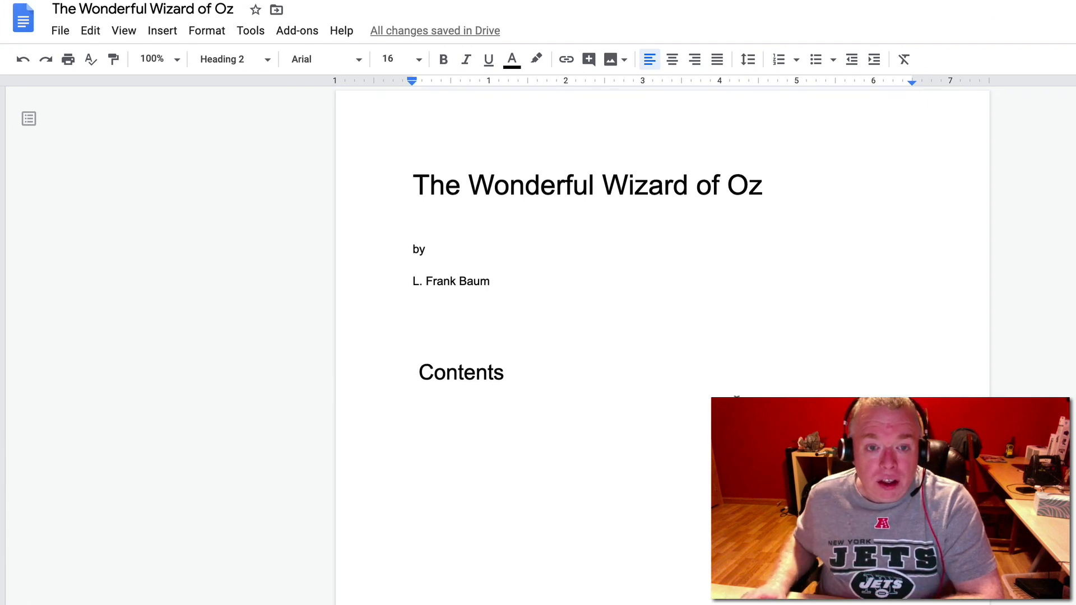
Scroll to the title page showing the book name, L. Frank Baum, and Contents.
{"action": "scroll", "scroll_direction": "down", "scroll_amount": 3}
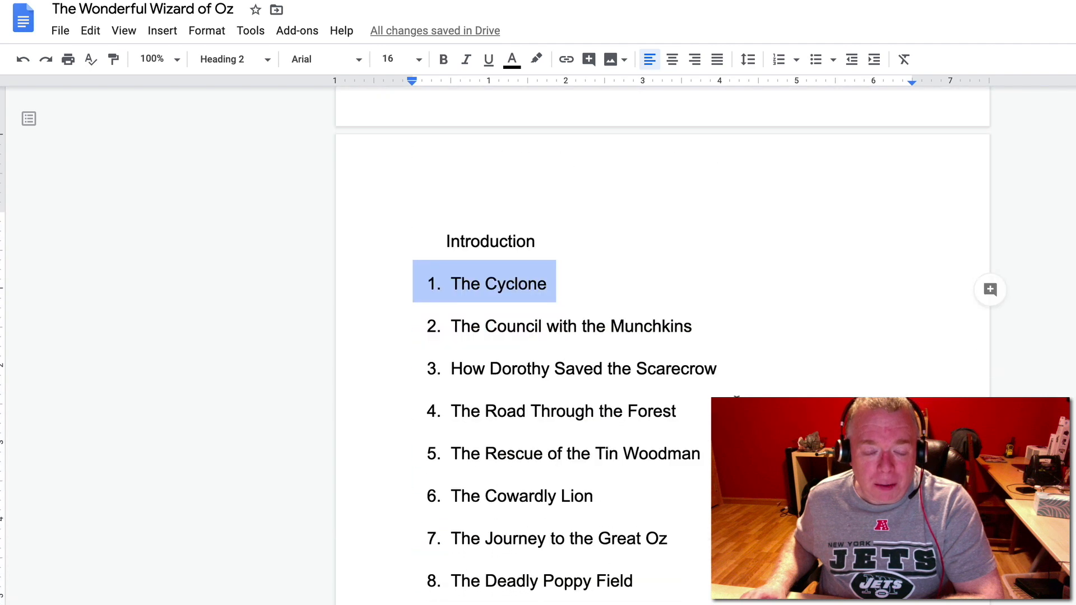
{"action": "scroll", "scroll_direction": "down", "scroll_amount": 3}
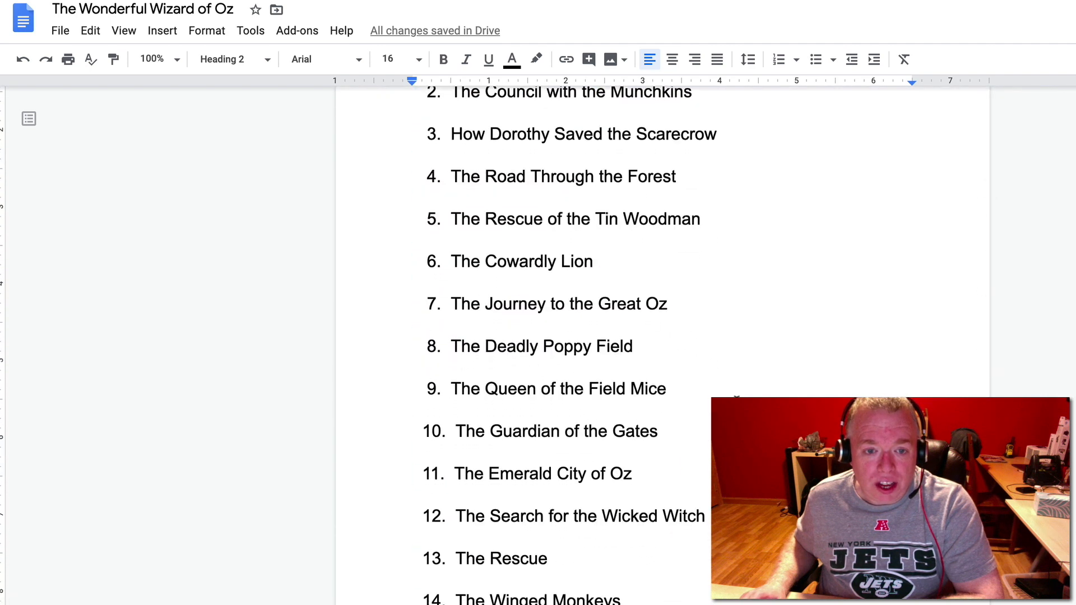
{"action": "scroll", "scroll_direction": "down", "scroll_amount": 3}
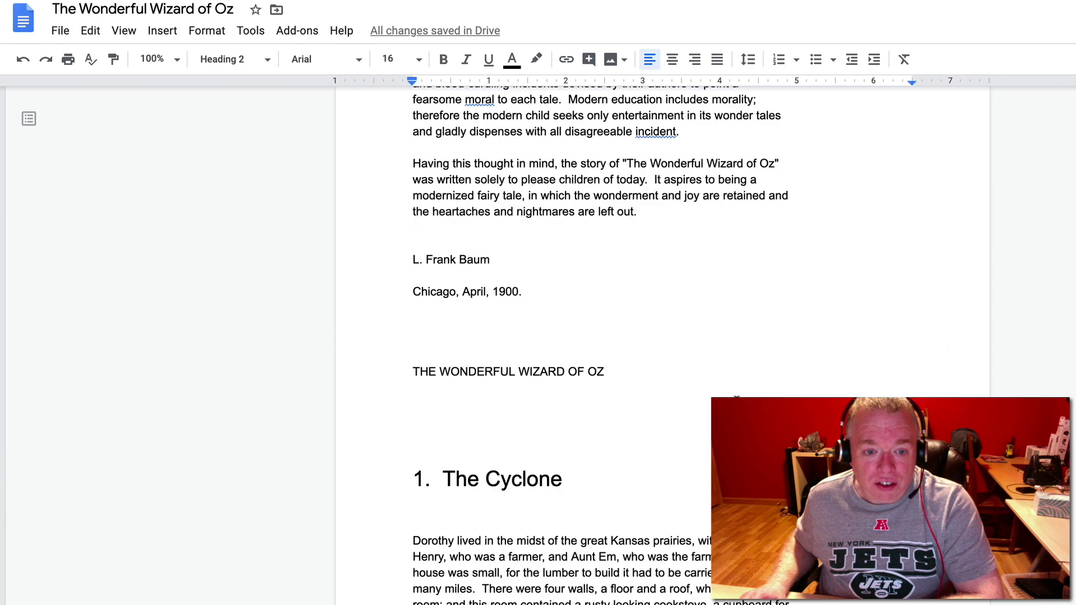
{"action": "scroll", "scroll_direction": "down", "scroll_amount": 3}
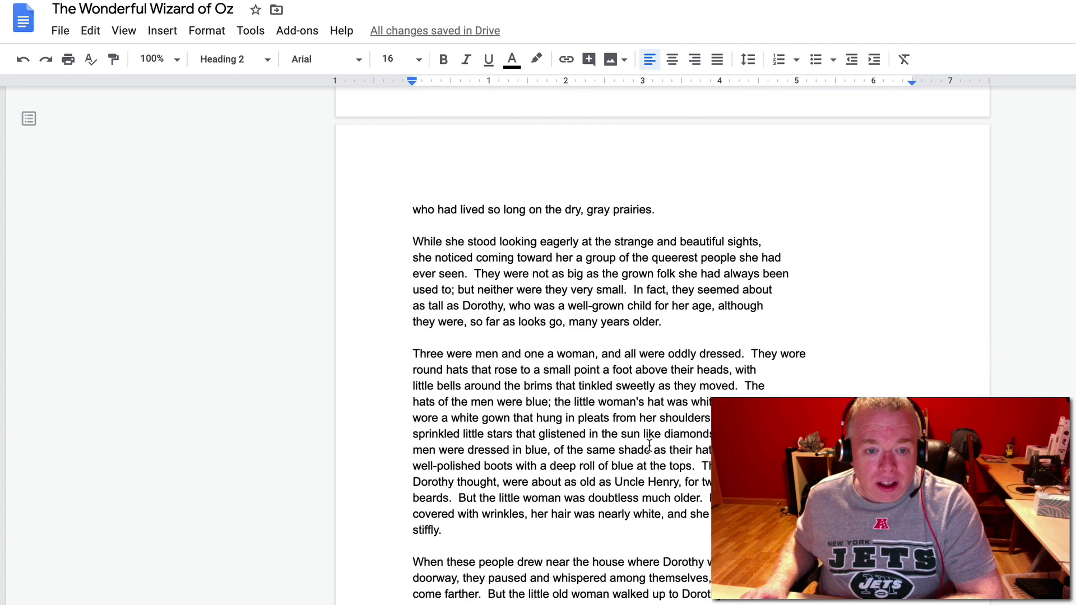
{"action": "scroll", "scroll_direction": "down", "scroll_amount": 3}
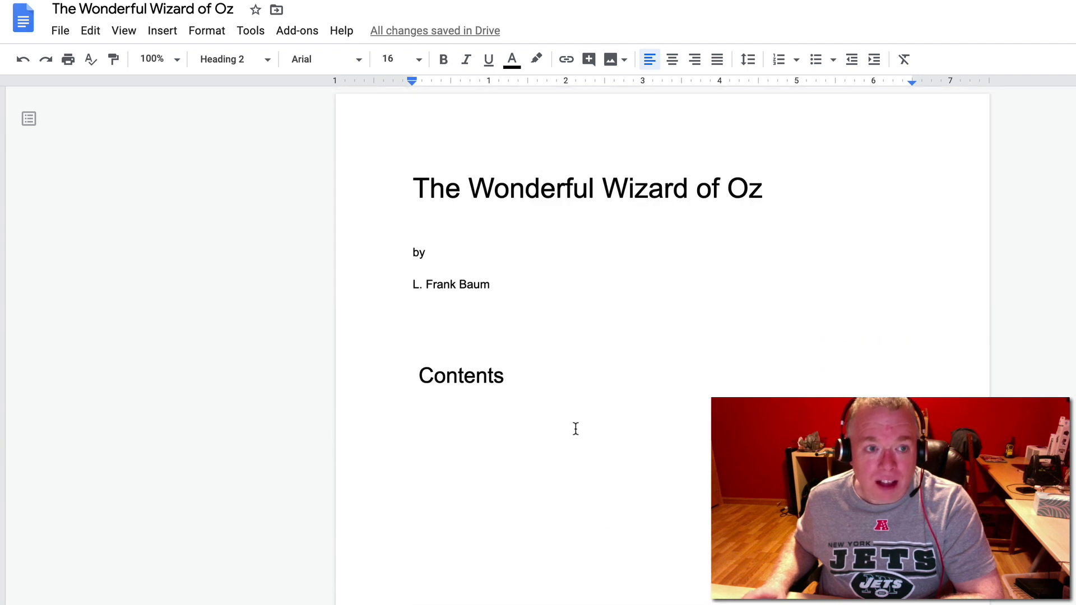
{"action": "mouse_move", "coordinate": [705, 218]}
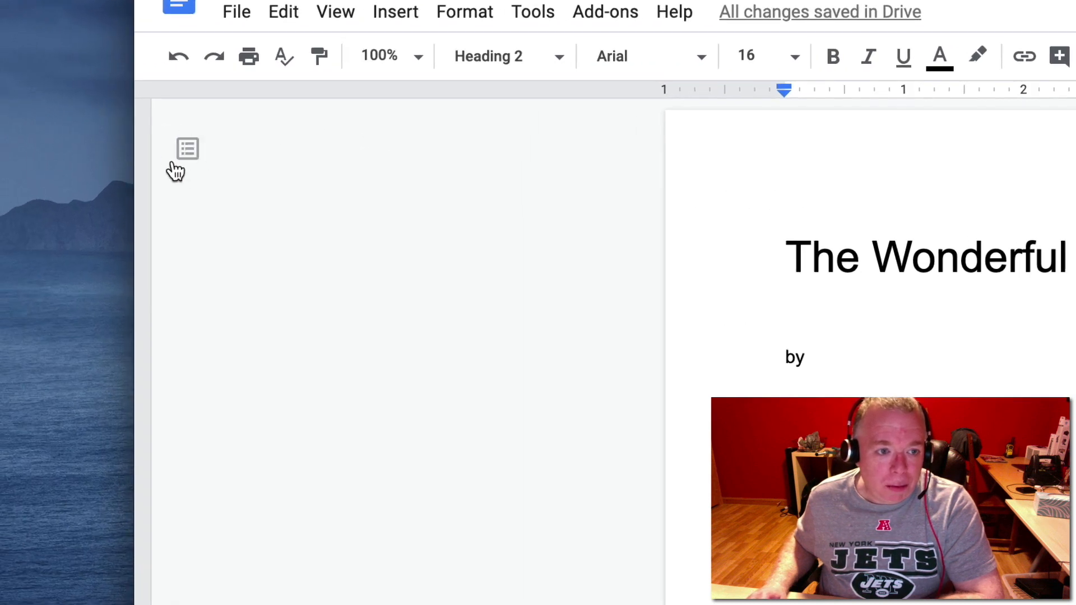
{"action": "mouse_move", "coordinate": [187, 148]}
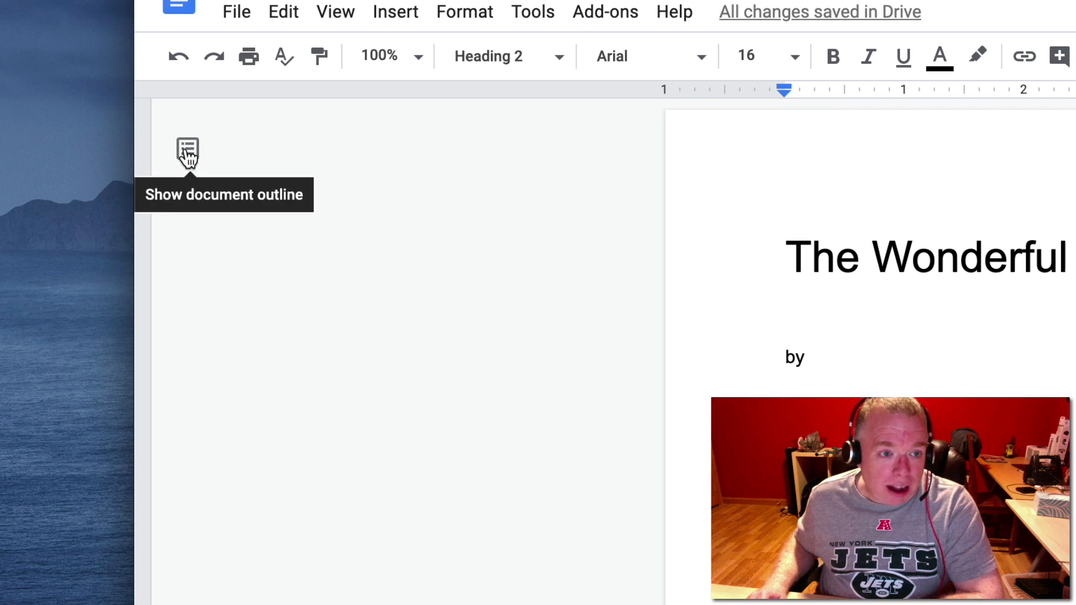
Show the document outline listing Introduction and the numbered chapter headings.
{"action": "left_click", "coordinate": [187, 151]}
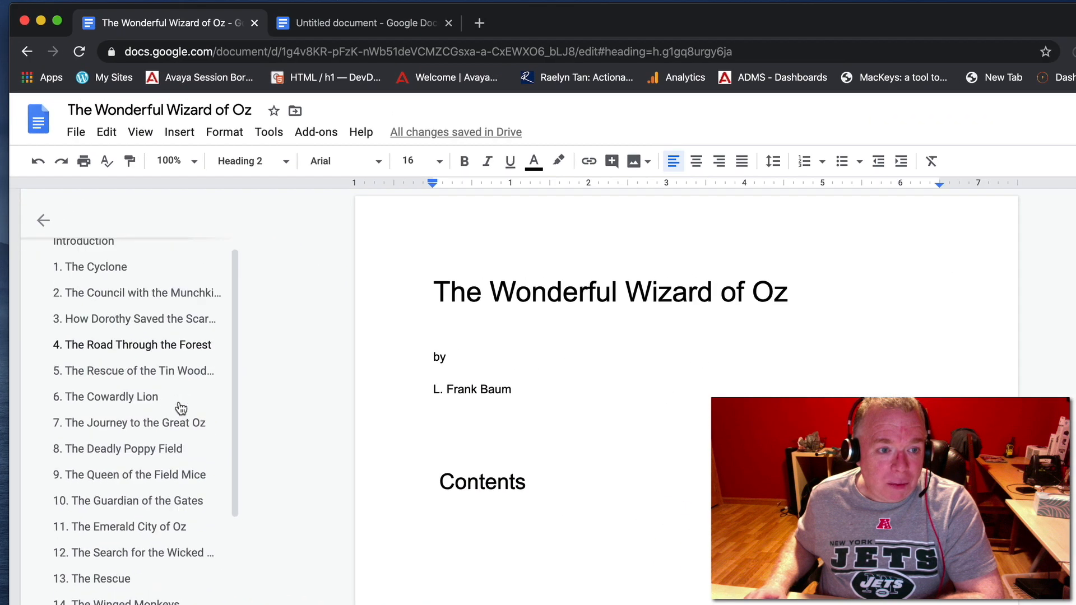
{"action": "scroll", "scroll_direction": "down", "scroll_amount": 3}
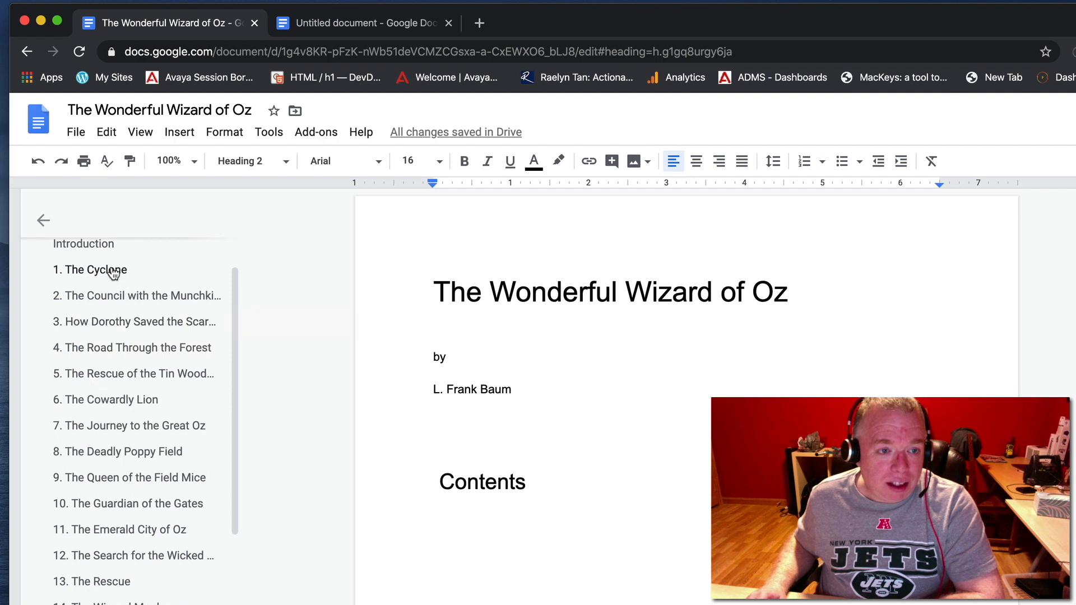
Jump via outline entries to The Cyclone, Introduction, chapter 2, LET DOROTHY, then chapter 7.
{"action": "left_click", "coordinate": [97, 269]}
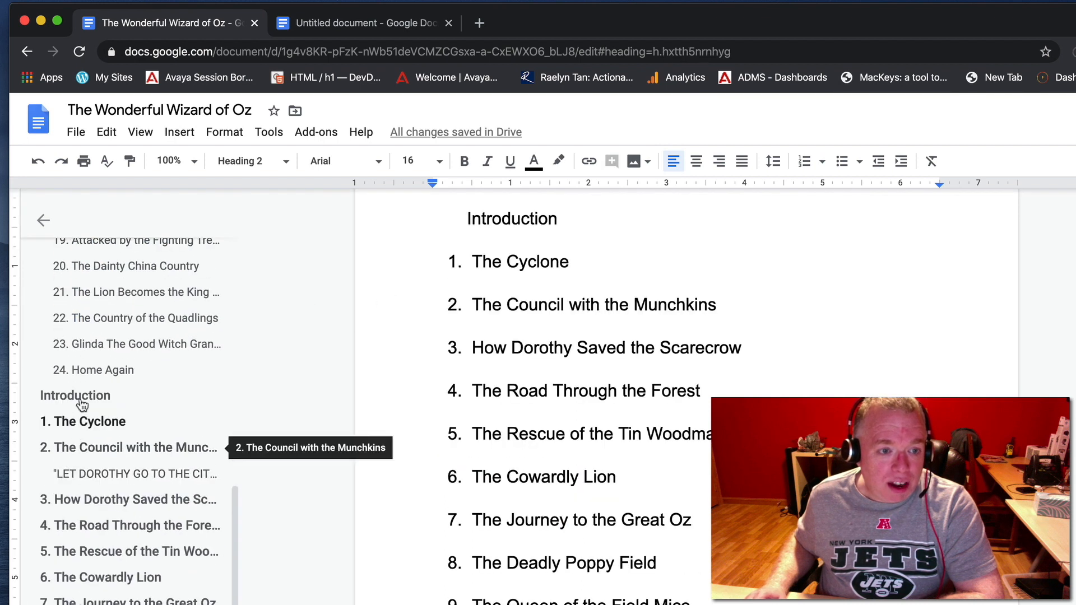
{"action": "left_click", "coordinate": [74, 395]}
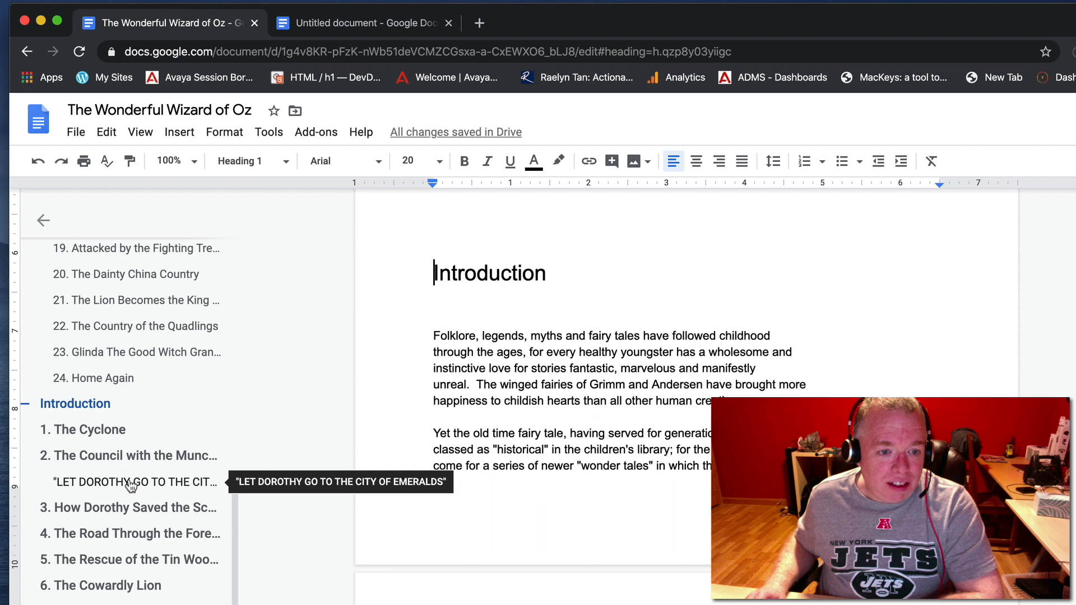
{"action": "left_click", "coordinate": [133, 458]}
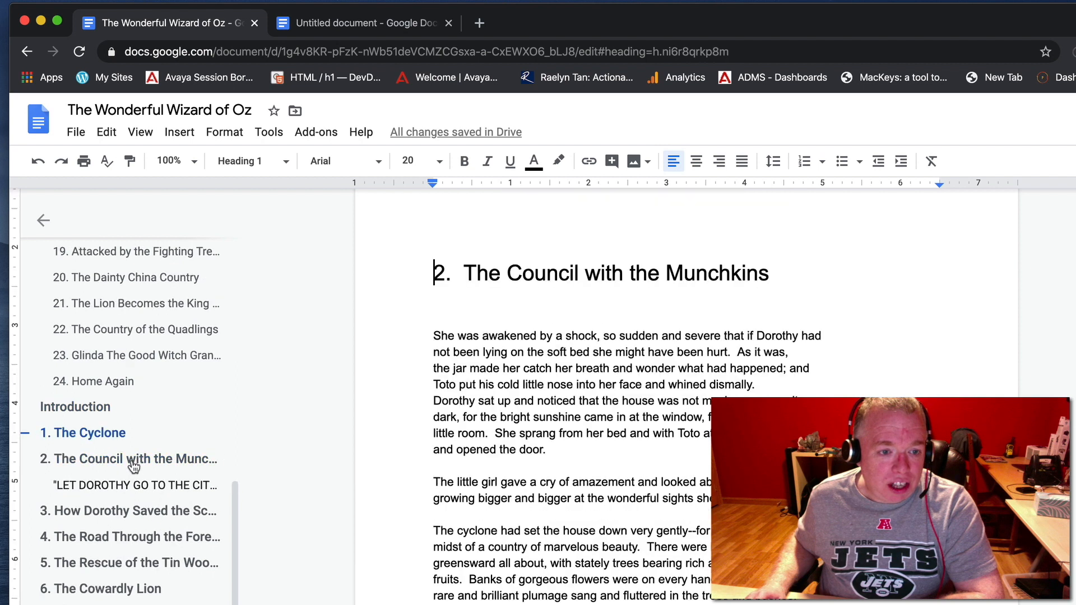
{"action": "scroll", "scroll_direction": "down", "scroll_amount": 3}
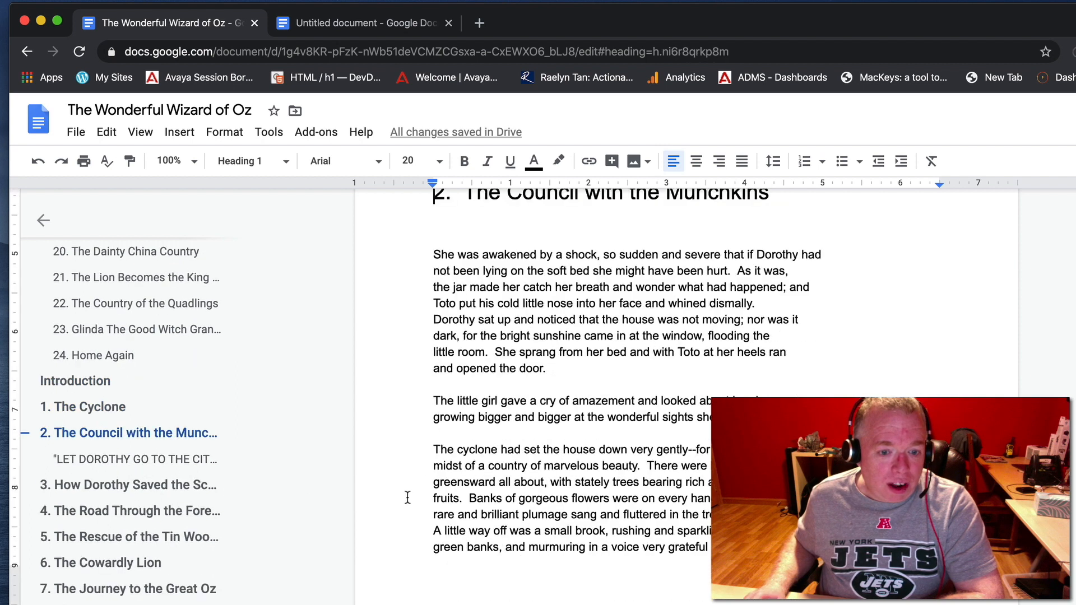
{"action": "scroll", "scroll_direction": "down", "scroll_amount": 3}
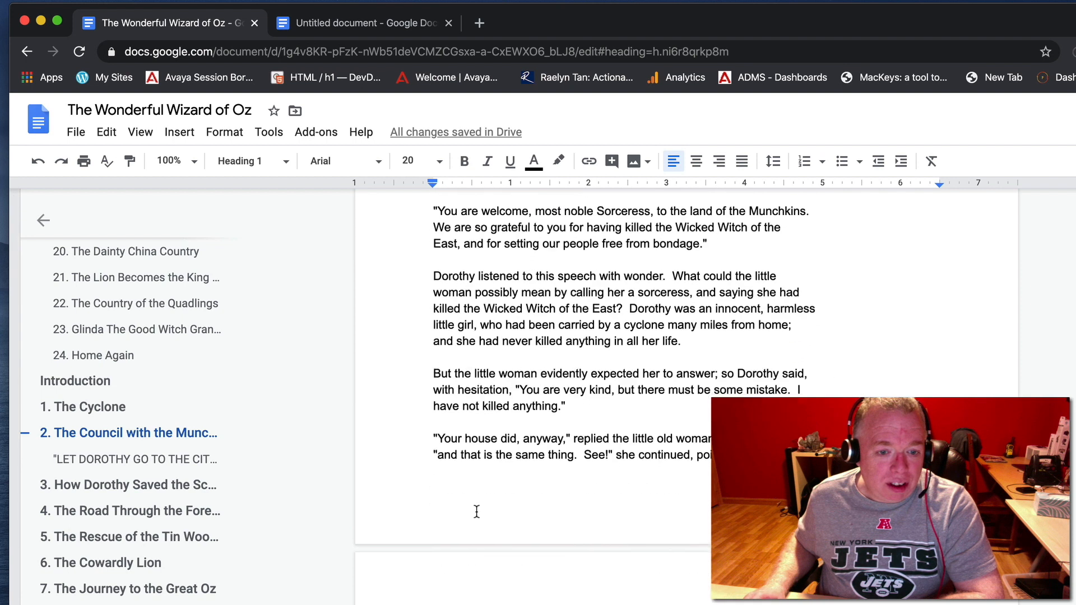
{"action": "left_click", "coordinate": [135, 459]}
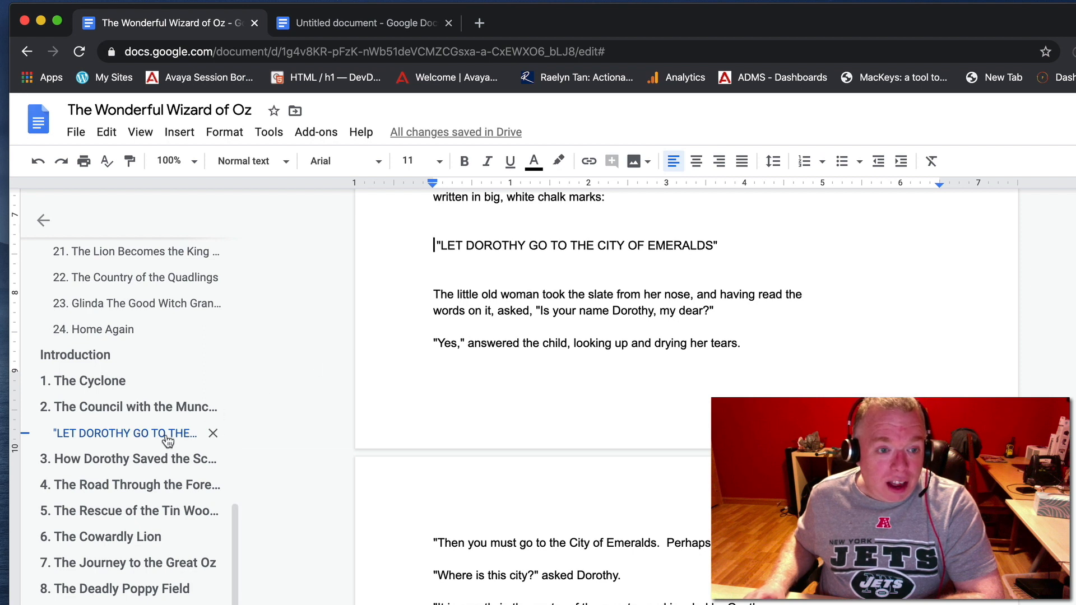
{"action": "mouse_move", "coordinate": [125, 433]}
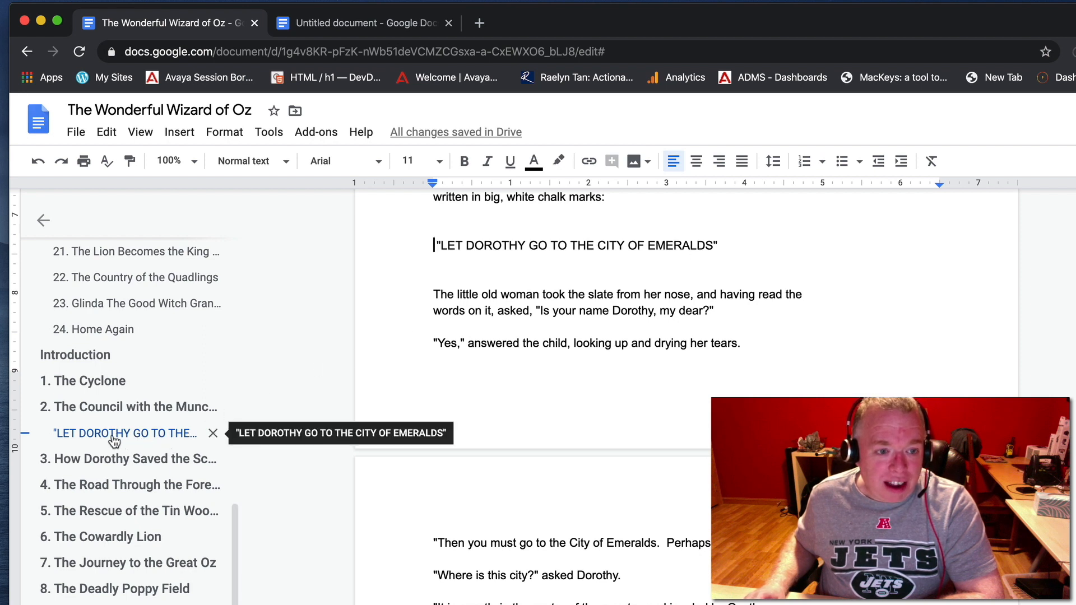
{"action": "mouse_move", "coordinate": [125, 473]}
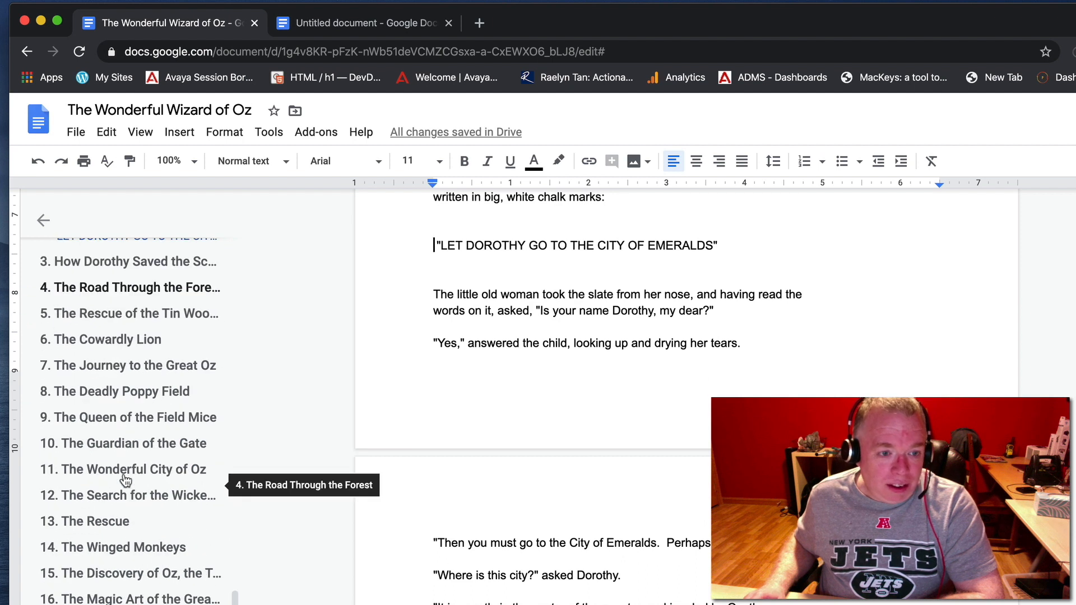
{"action": "mouse_move", "coordinate": [102, 366]}
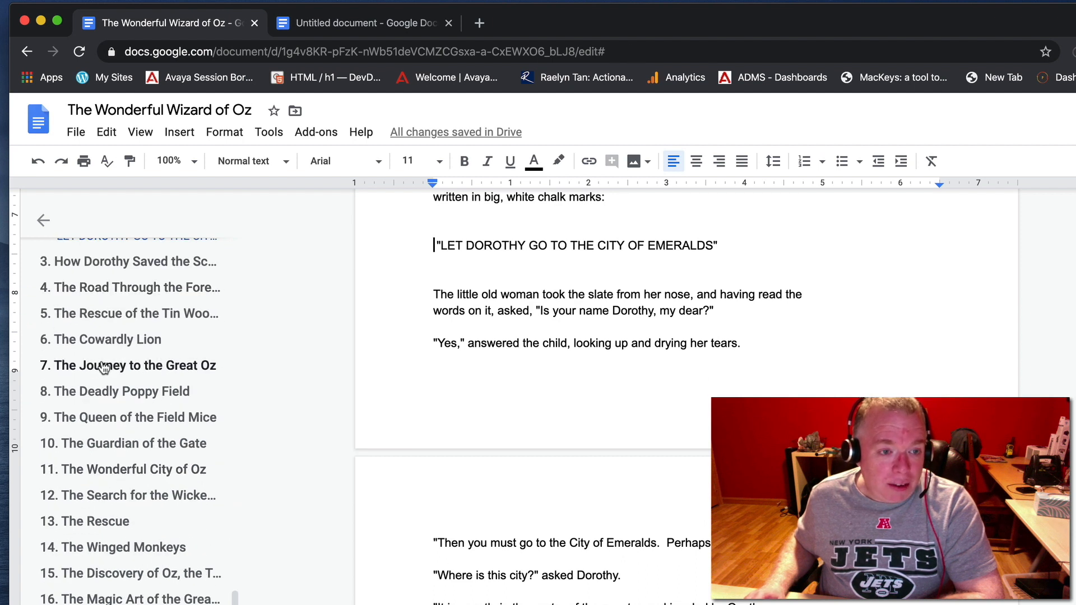
{"action": "left_click", "coordinate": [134, 365]}
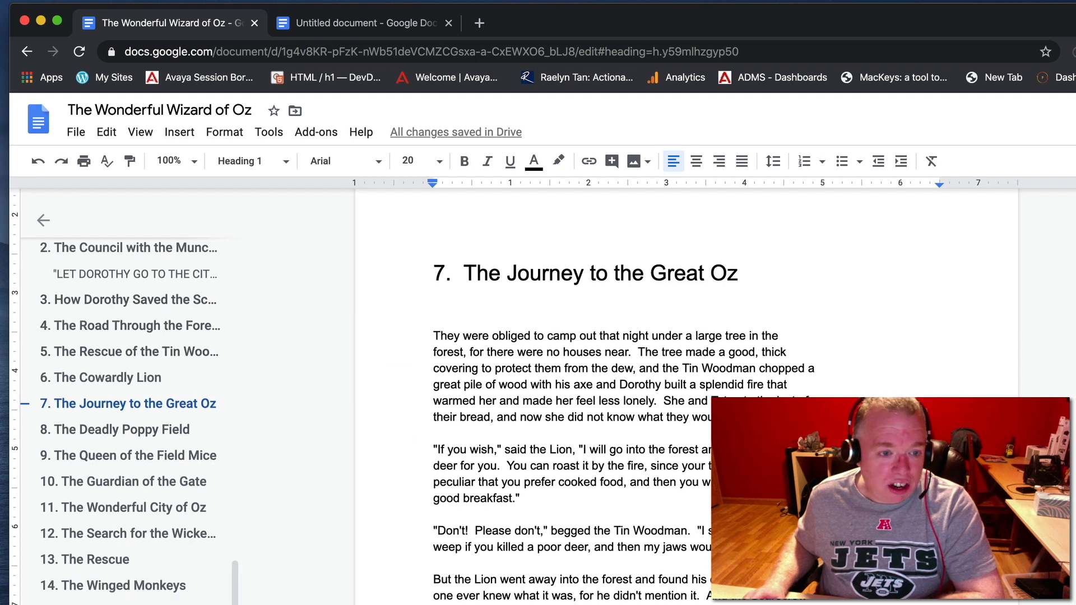
{"action": "scroll", "scroll_direction": "down", "scroll_amount": 3}
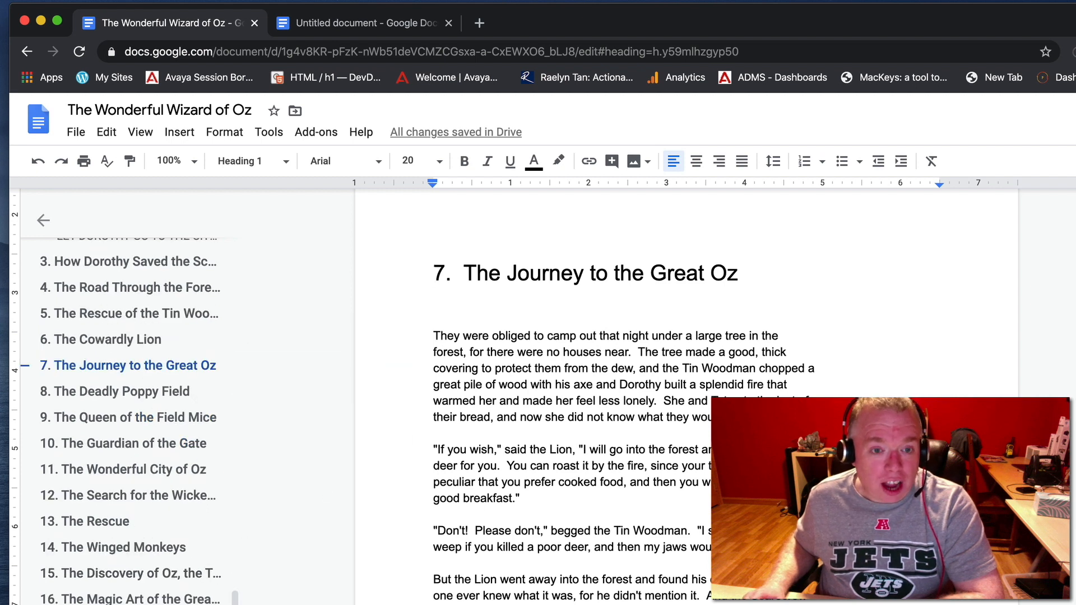